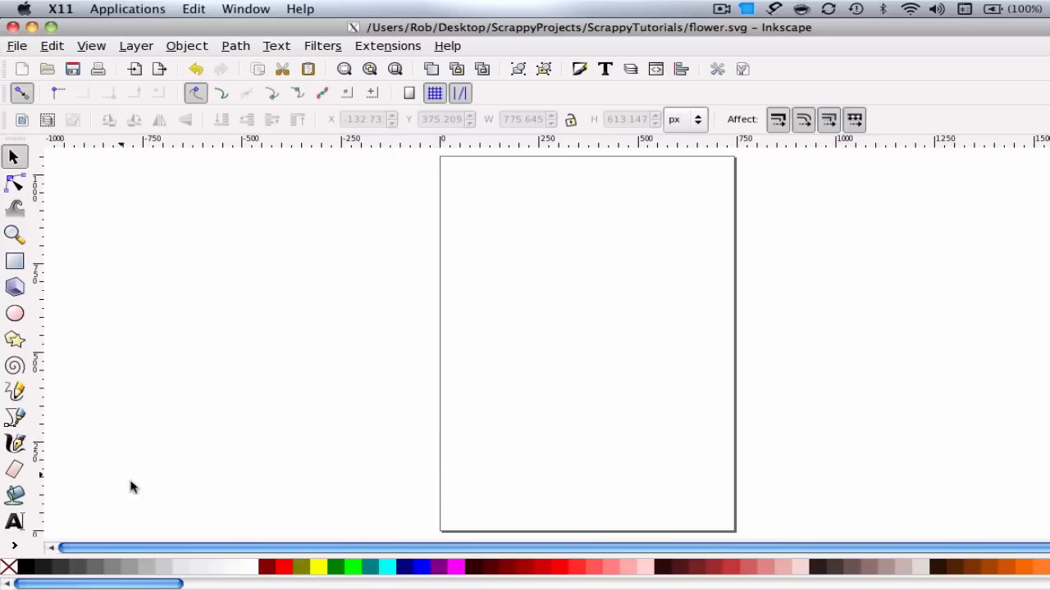
{"action": "mouse_move", "coordinate": [286, 236]}
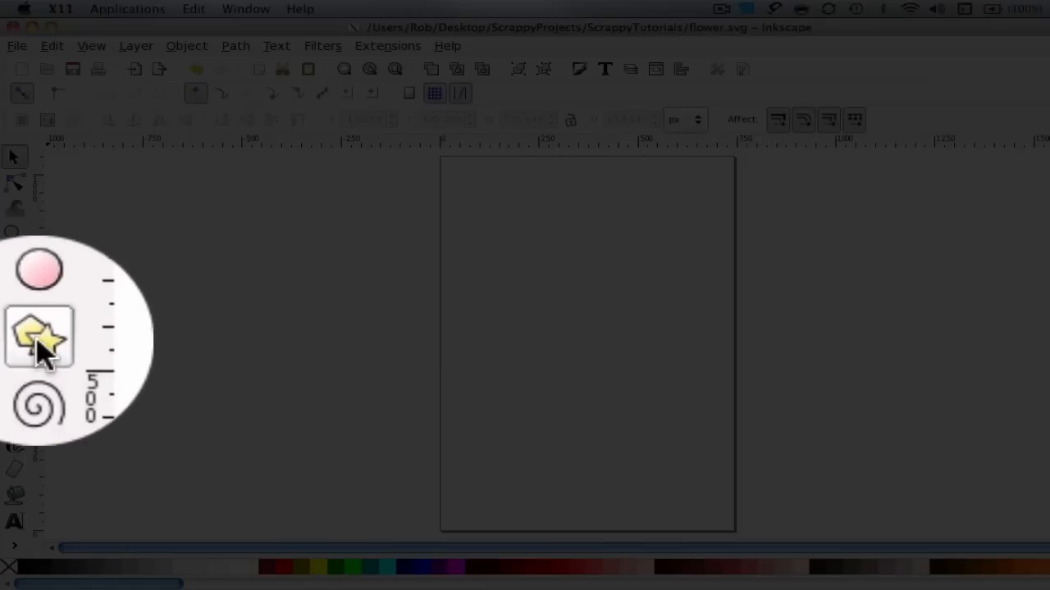
Select the Star/Polygon tool for drawing twelve-cornered stars with 0.500 spoke ratio
{"action": "left_click", "coordinate": [37, 336]}
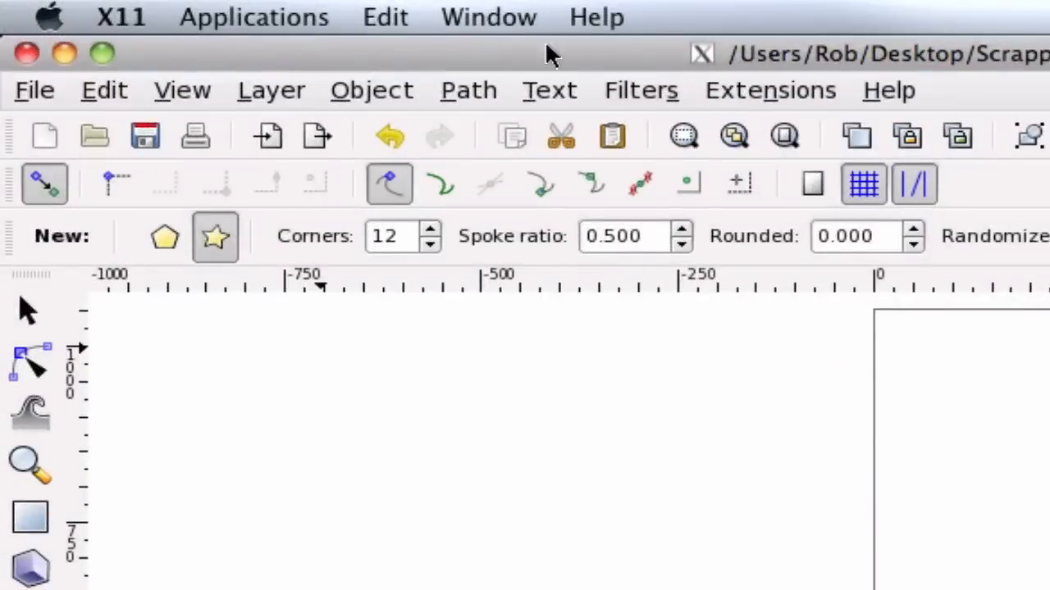
{"action": "mouse_move", "coordinate": [215, 236]}
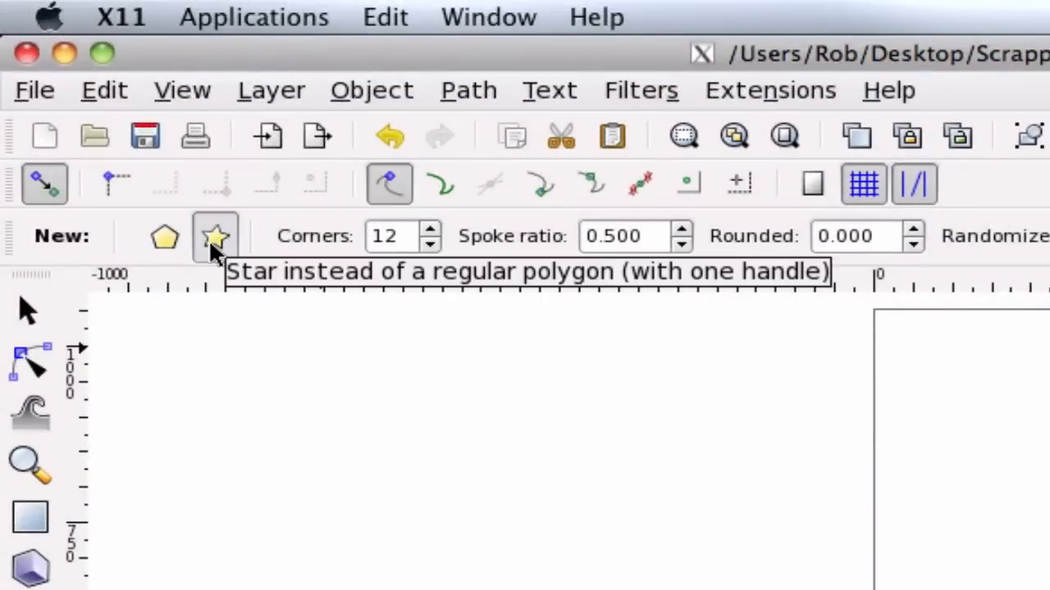
{"action": "mouse_move", "coordinate": [428, 249]}
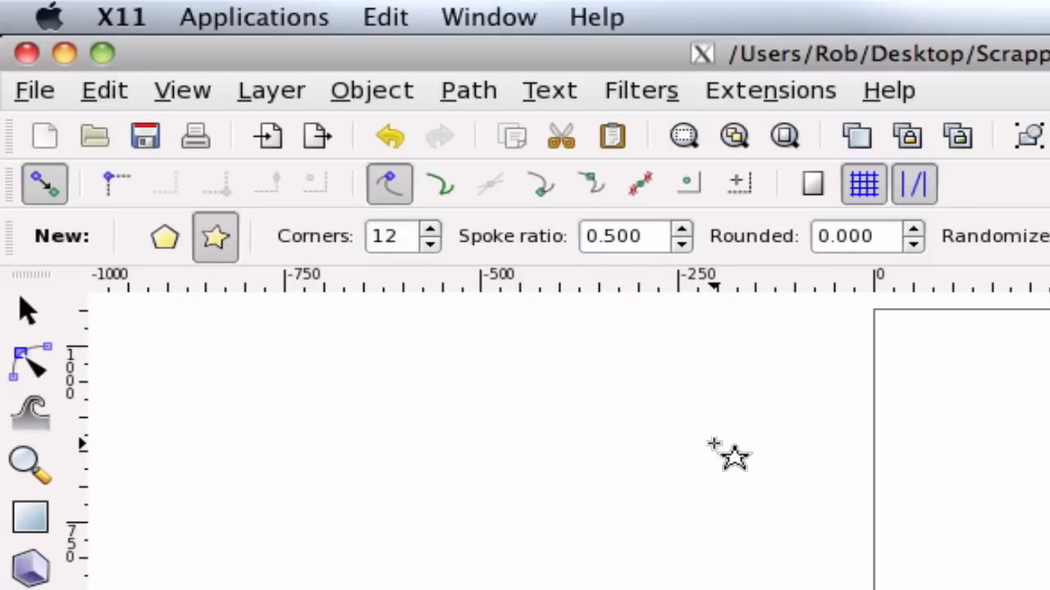
{"action": "mouse_move", "coordinate": [440, 226]}
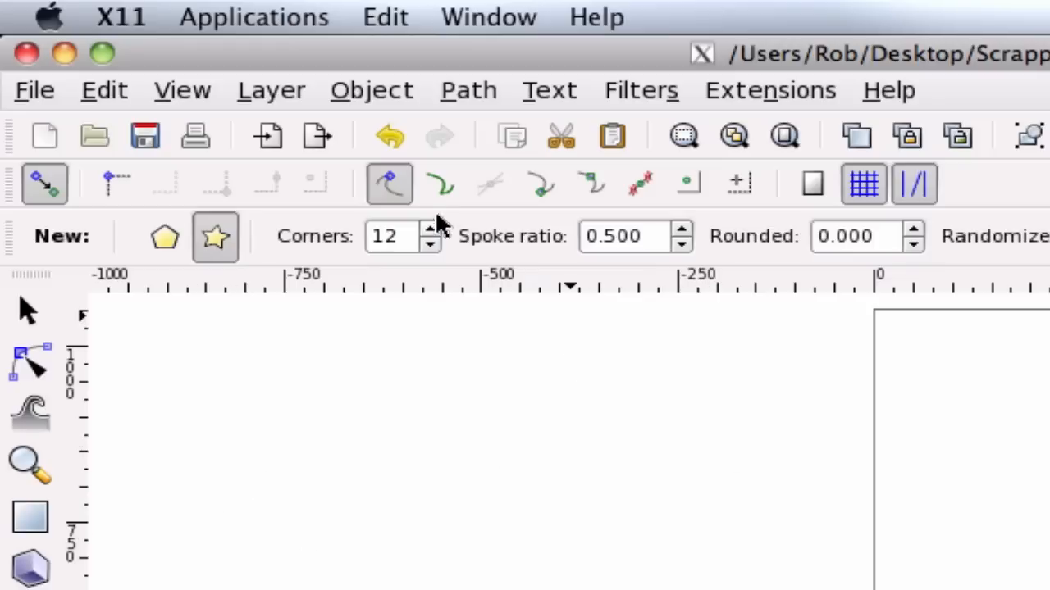
{"action": "mouse_move", "coordinate": [853, 236]}
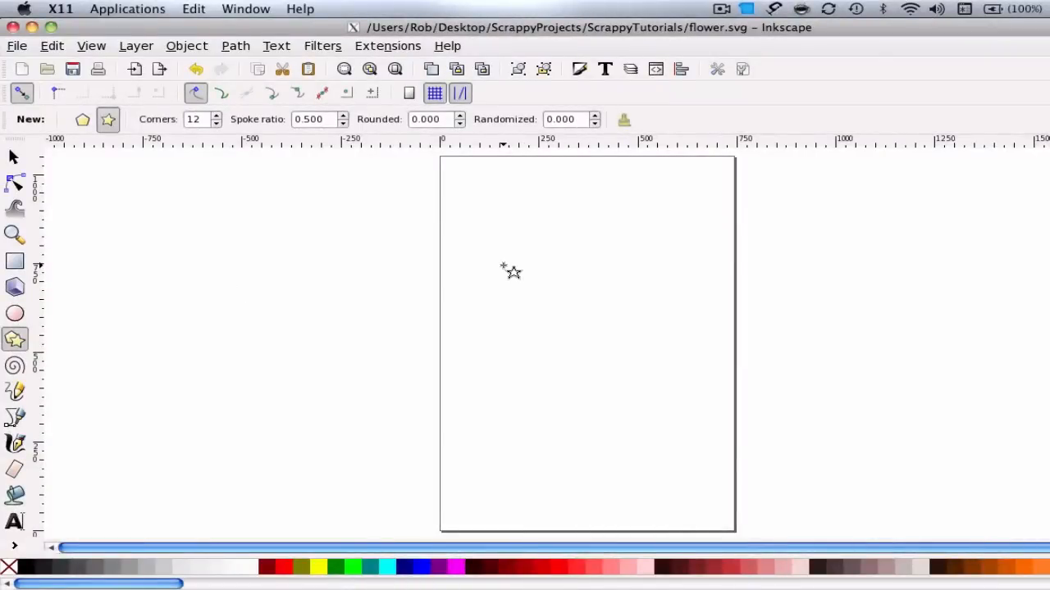
Draw a red twelve-pointed star on the page
{"action": "left_click_drag", "start_coordinate": [508, 271], "coordinate": [566, 367]}
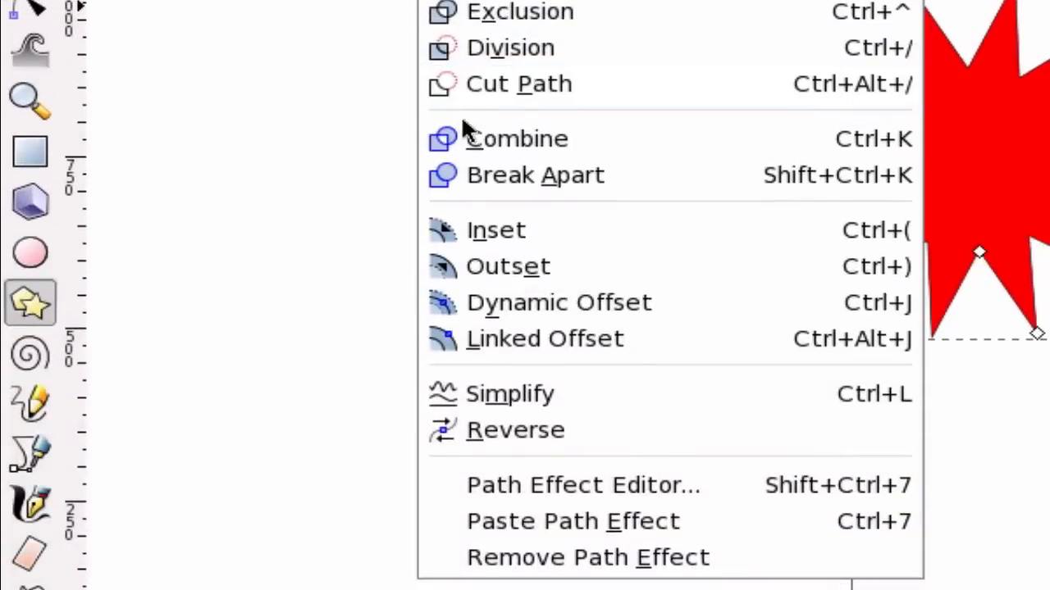
{"action": "mouse_move", "coordinate": [484, 301]}
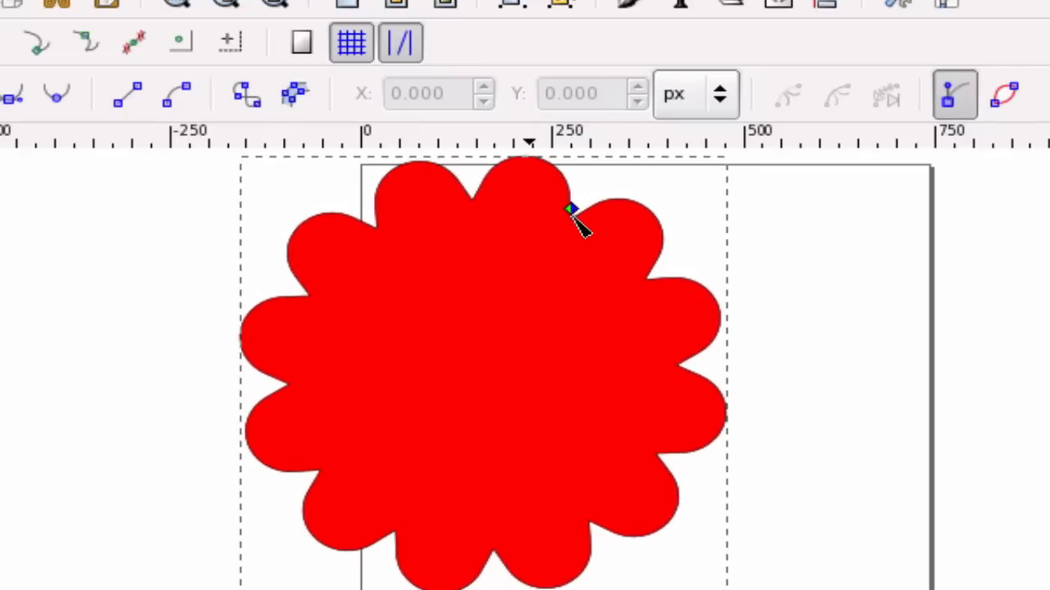
Round the red star's points into puffy scallops so it reads as a flower
{"action": "left_click_drag", "start_coordinate": [572, 207], "coordinate": [552, 233]}
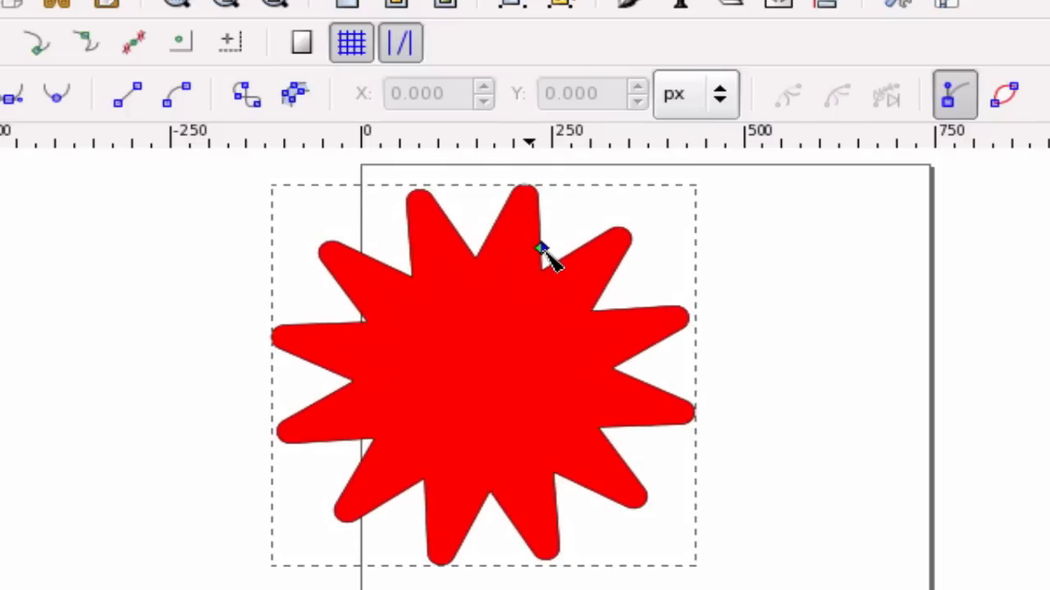
{"action": "left_click_drag", "start_coordinate": [538, 249], "coordinate": [558, 230]}
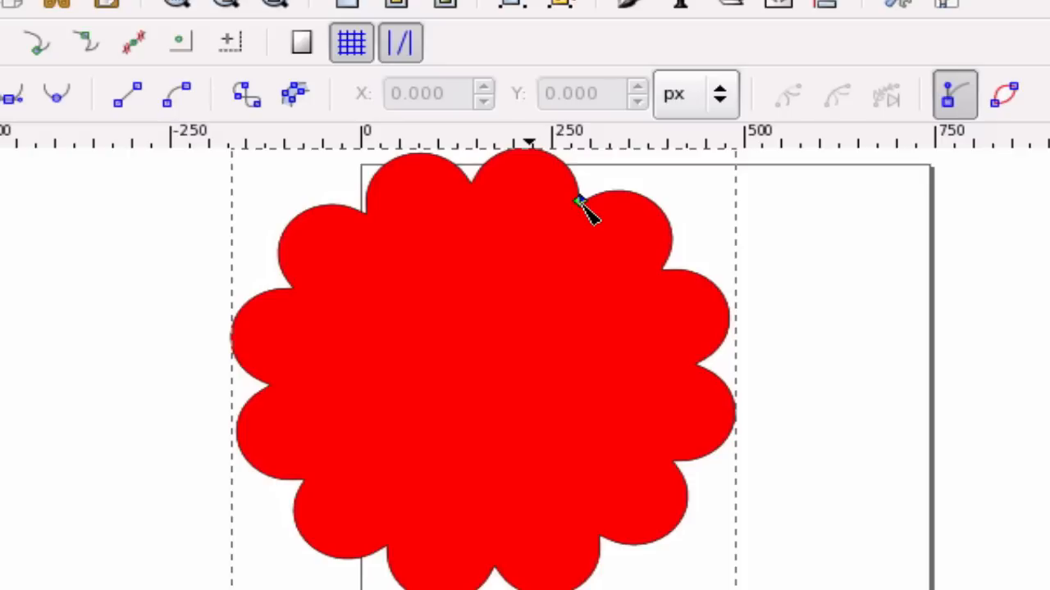
{"action": "mouse_move", "coordinate": [800, 538]}
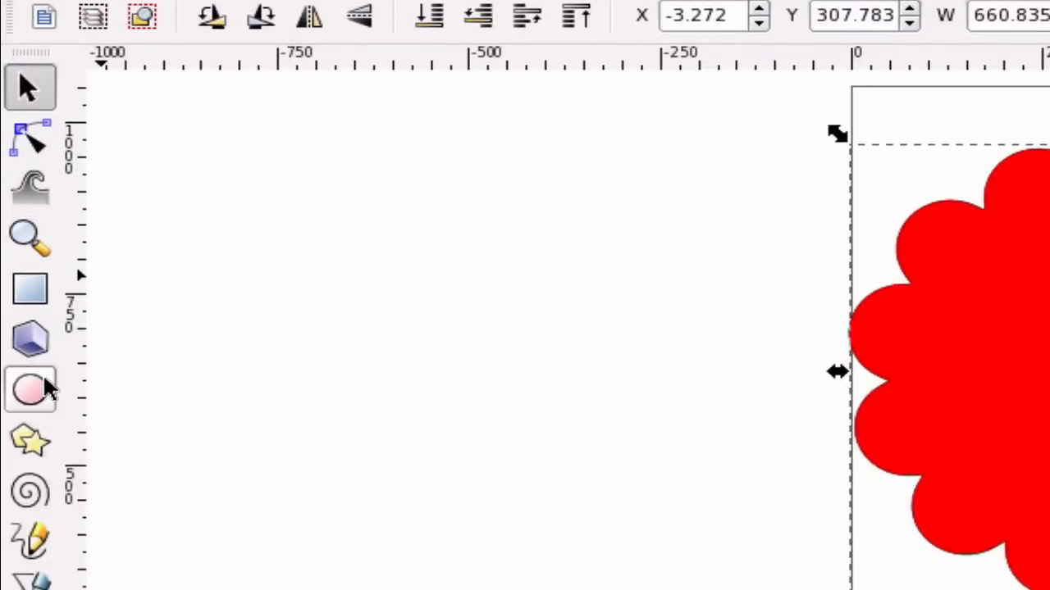
Draw a small yellow-filled circle to the left of the flower
{"action": "left_click", "coordinate": [29, 387]}
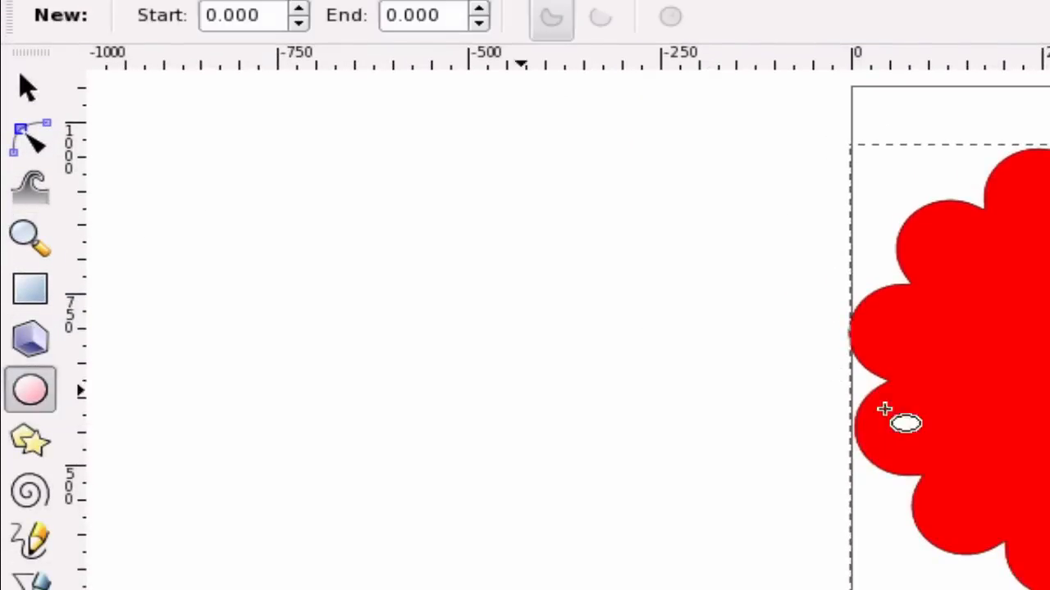
{"action": "left_click_drag", "start_coordinate": [462, 360], "coordinate": [545, 429]}
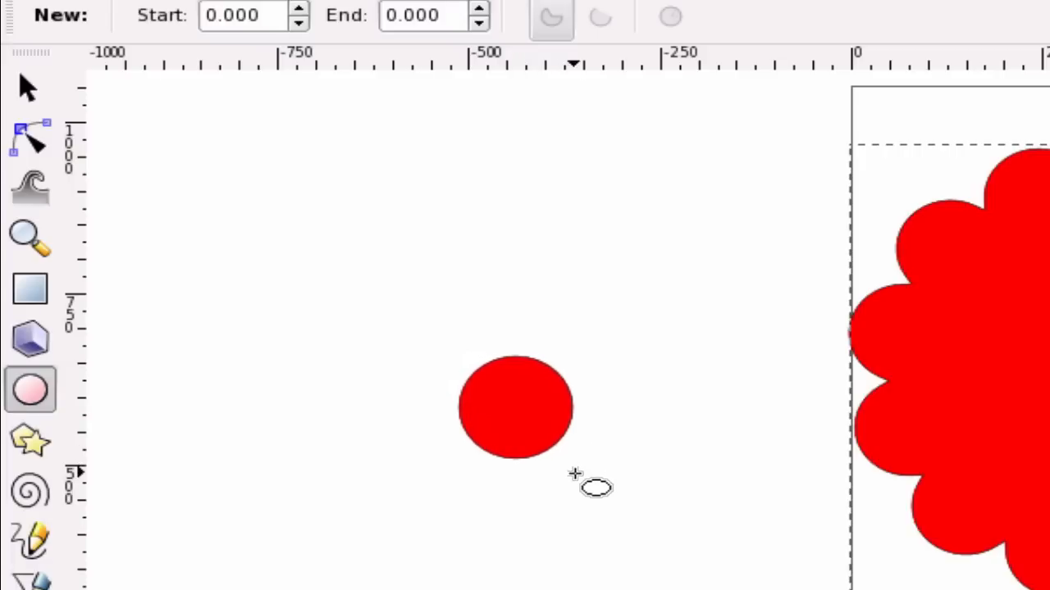
{"action": "left_click", "coordinate": [512, 418]}
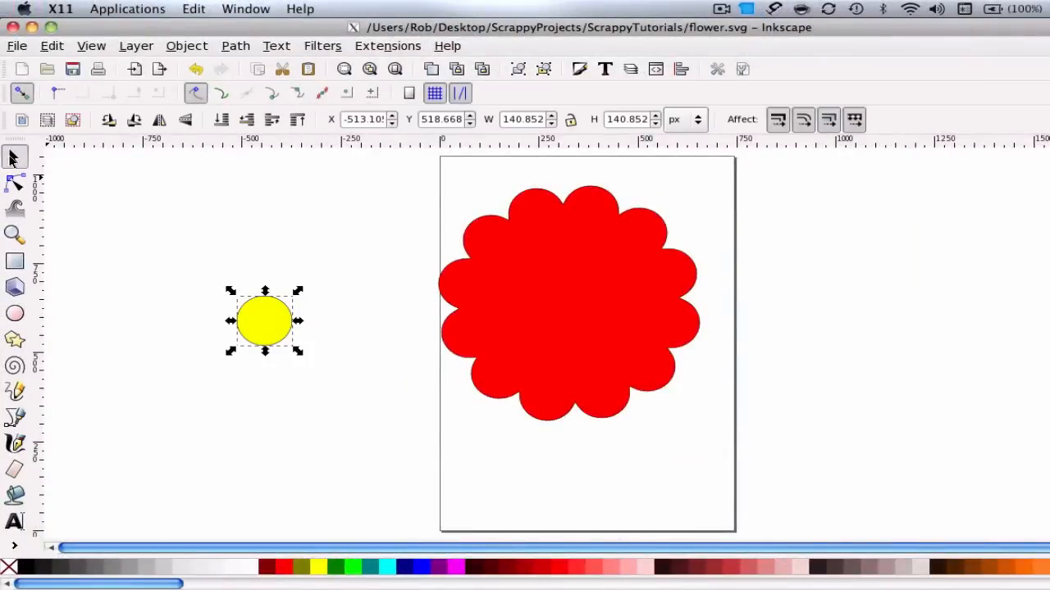
Move the yellow circle onto the flower's centre, then back beside it, leaving it selected
{"action": "left_click_drag", "start_coordinate": [264, 321], "coordinate": [574, 303]}
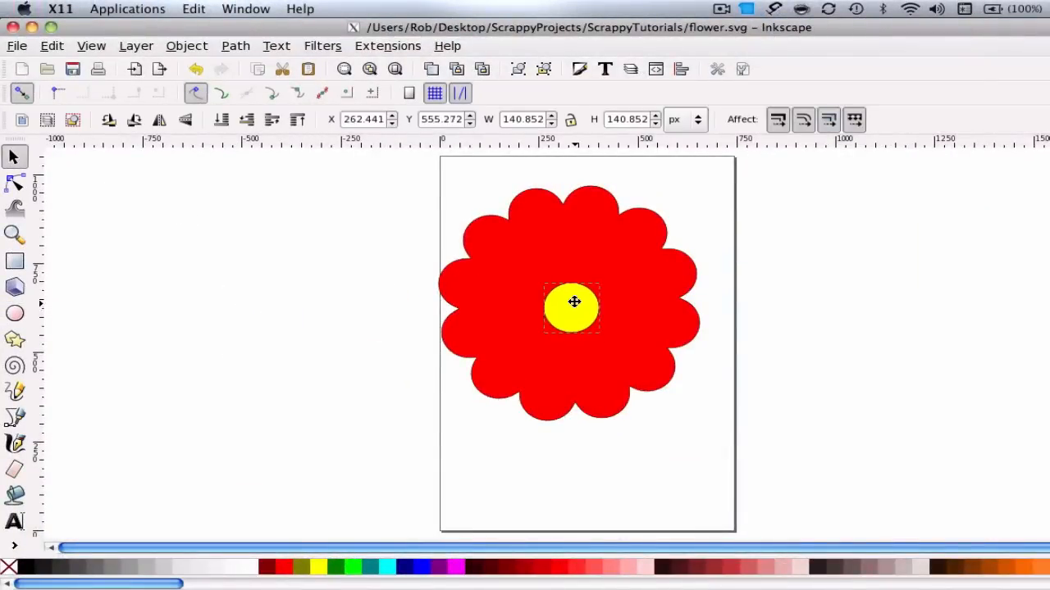
{"action": "left_click_drag", "start_coordinate": [574, 303], "coordinate": [571, 300]}
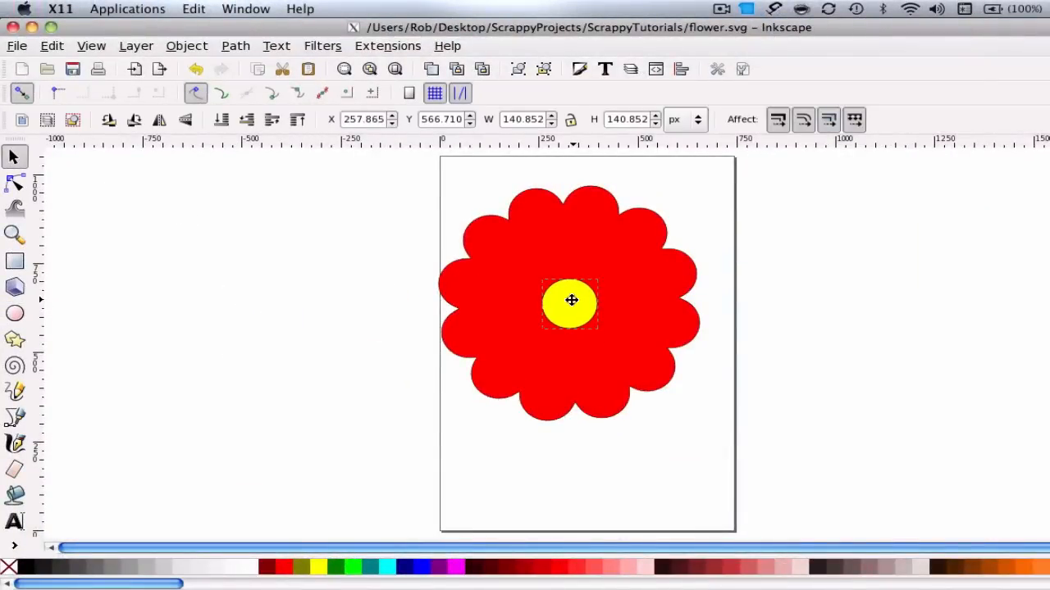
{"action": "left_click_drag", "start_coordinate": [571, 300], "coordinate": [331, 305]}
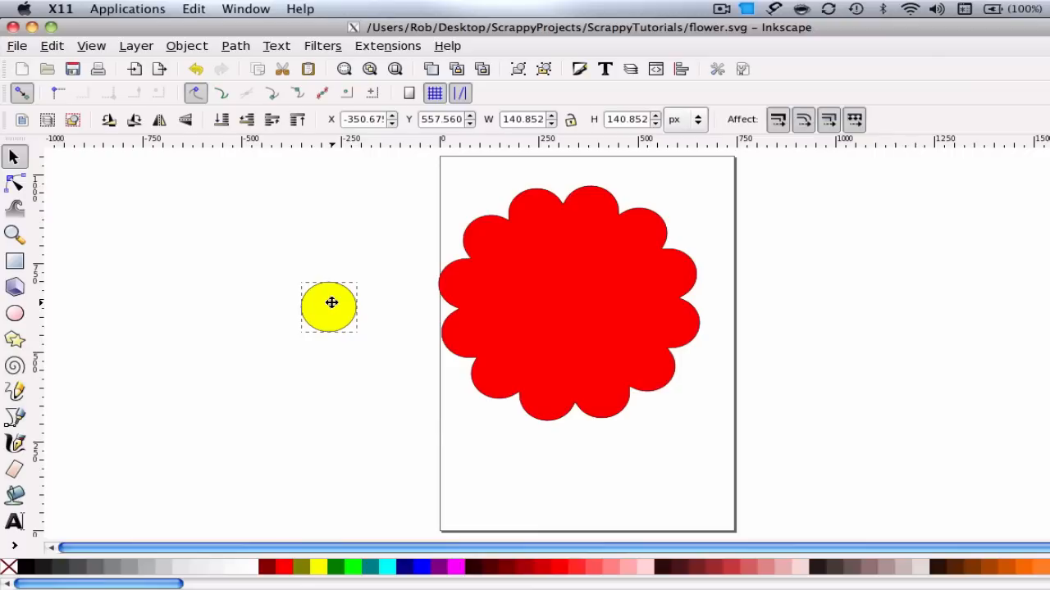
{"action": "left_click", "coordinate": [236, 46]}
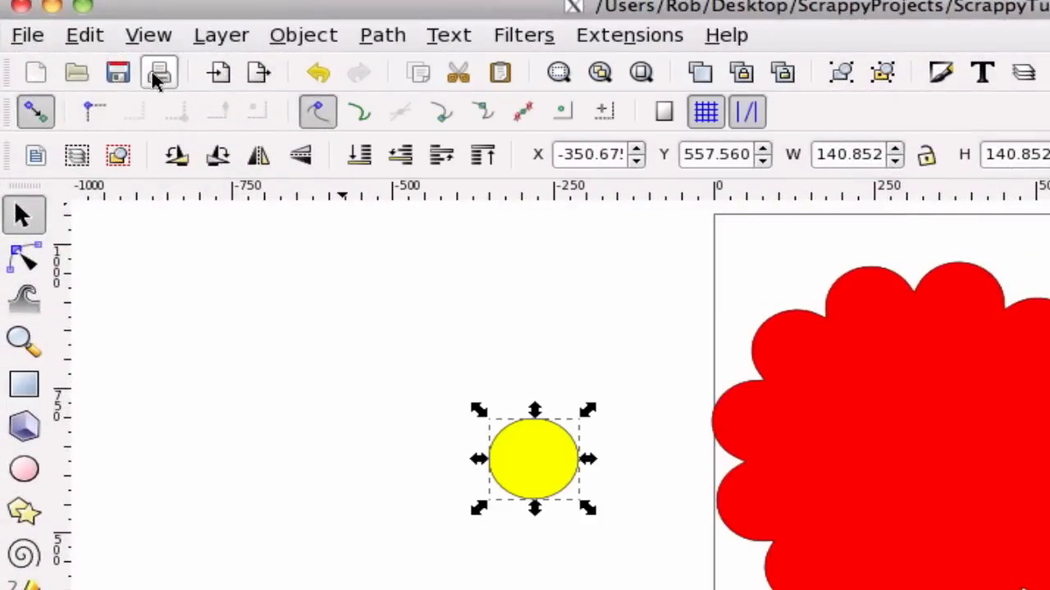
{"action": "mouse_move", "coordinate": [118, 79]}
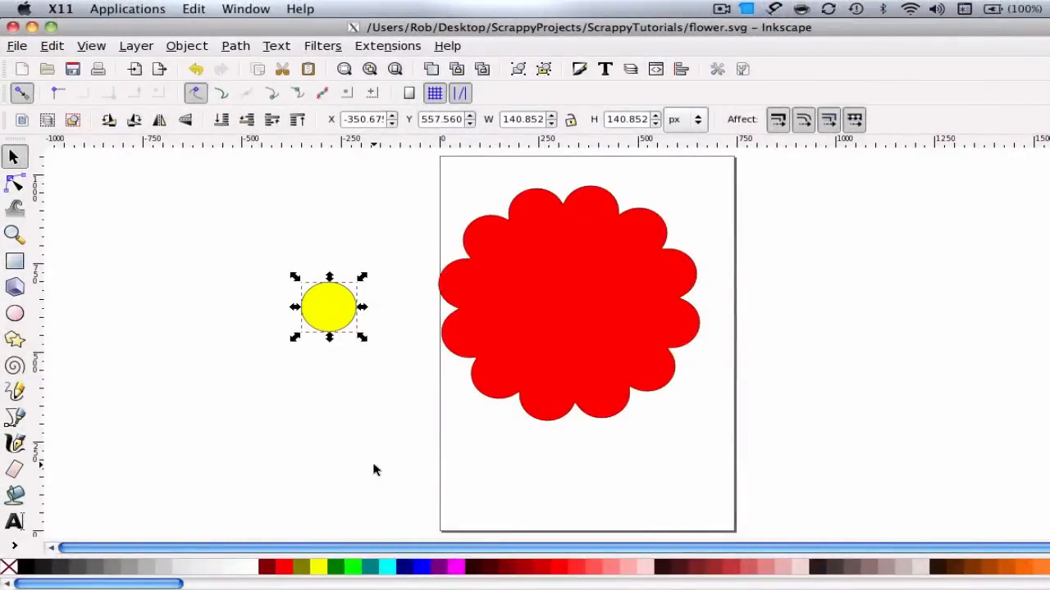
{"action": "mouse_move", "coordinate": [674, 527]}
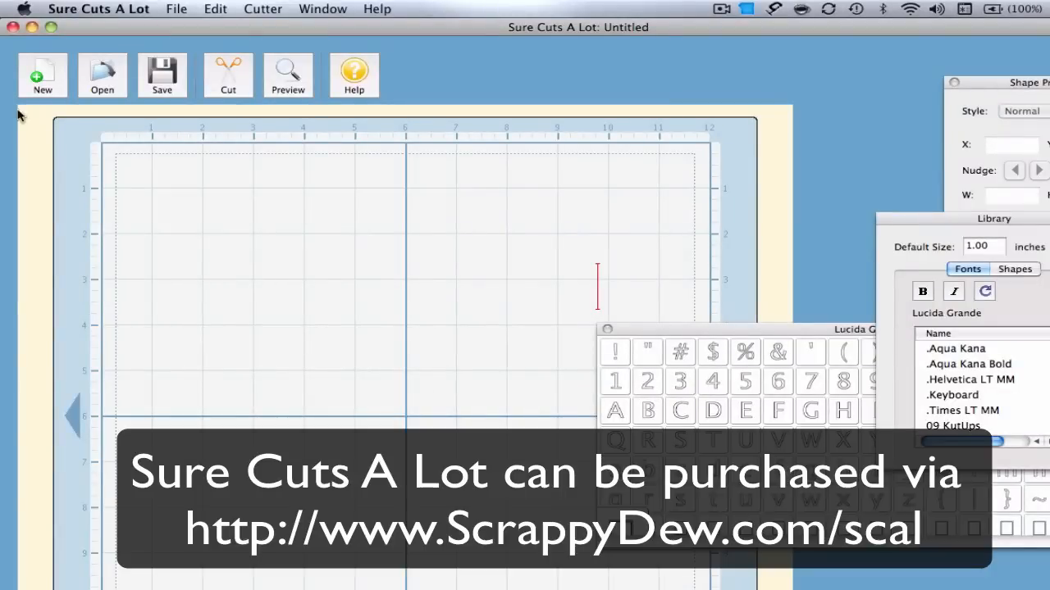
Start the SVG import in Sure Cuts A Lot and browse into the ScrappyTutorials folder
{"action": "left_click", "coordinate": [175, 10]}
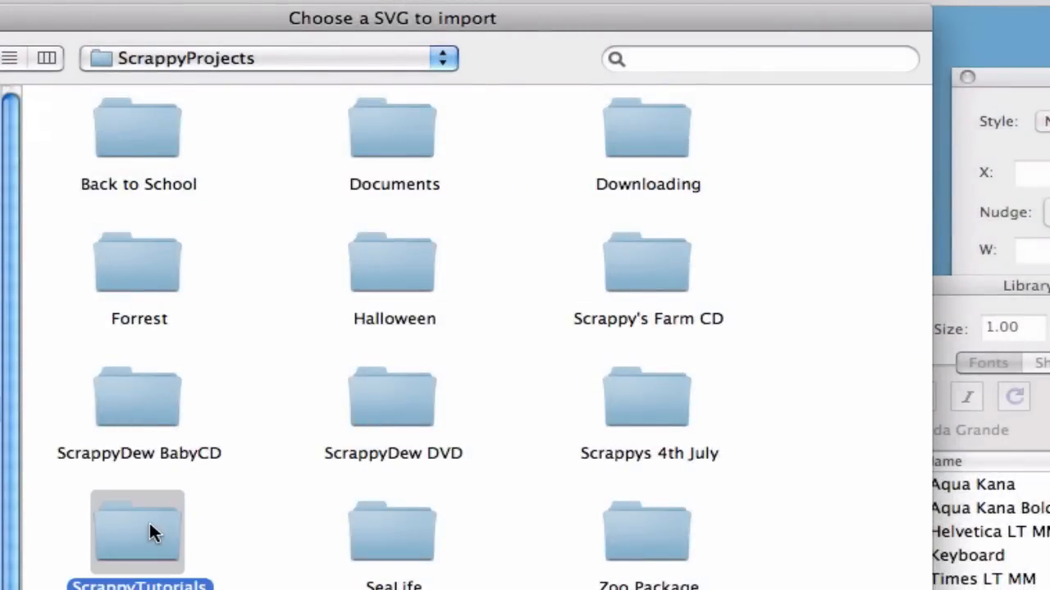
{"action": "double_click", "coordinate": [140, 541]}
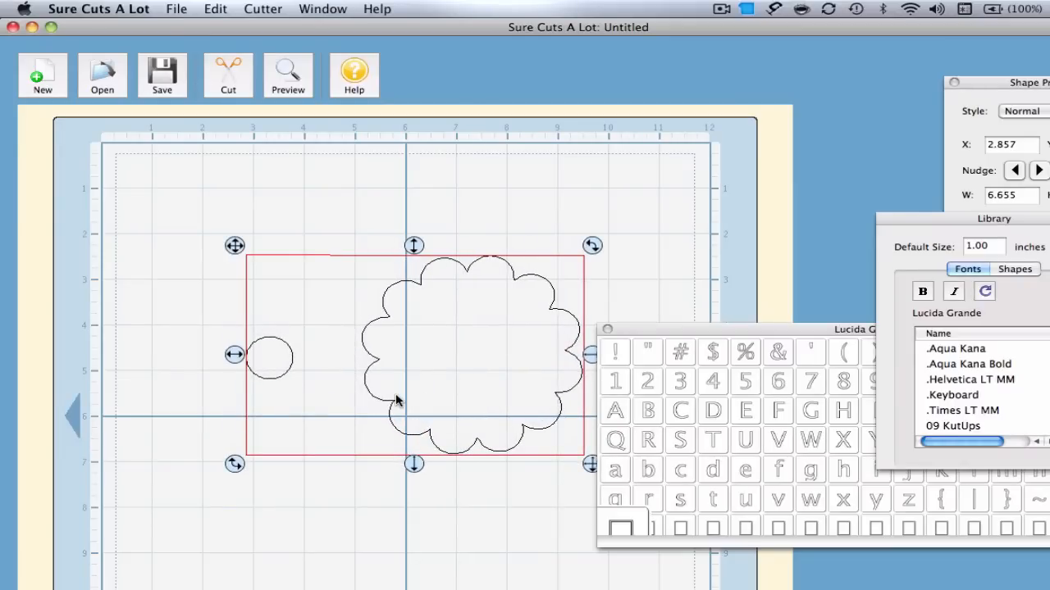
{"action": "mouse_move", "coordinate": [425, 303]}
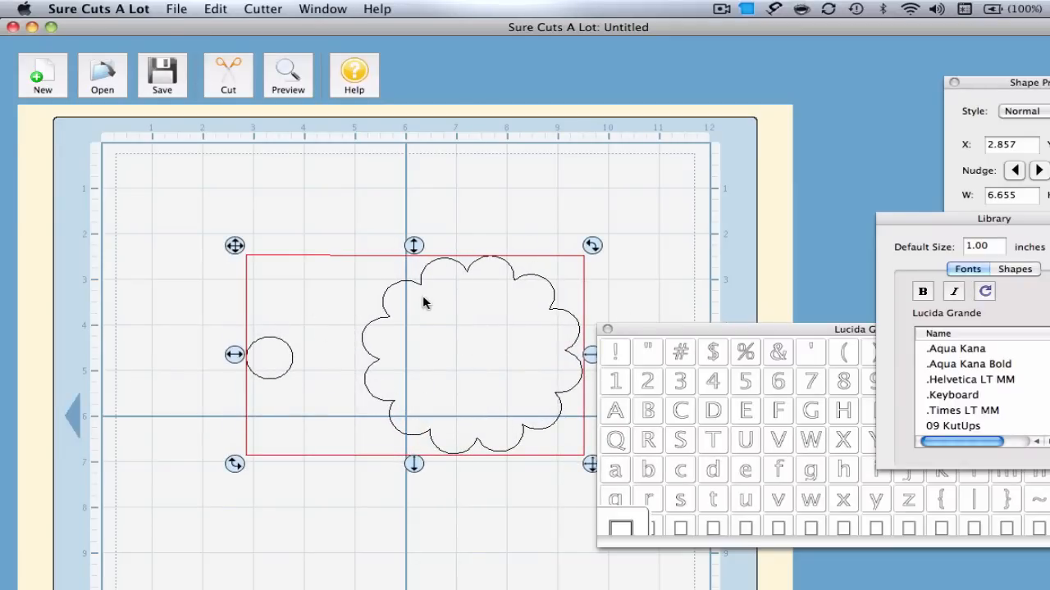